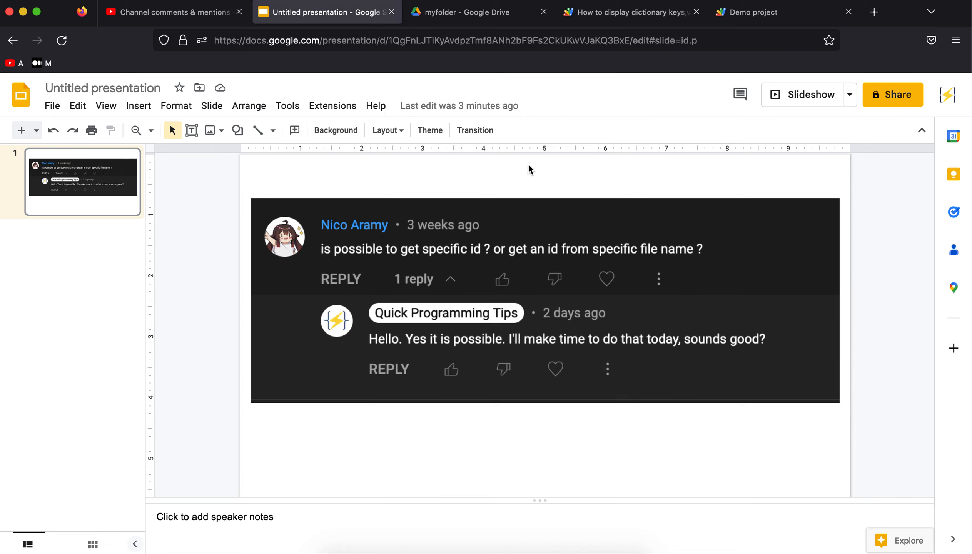
mouse_move(738, 69)
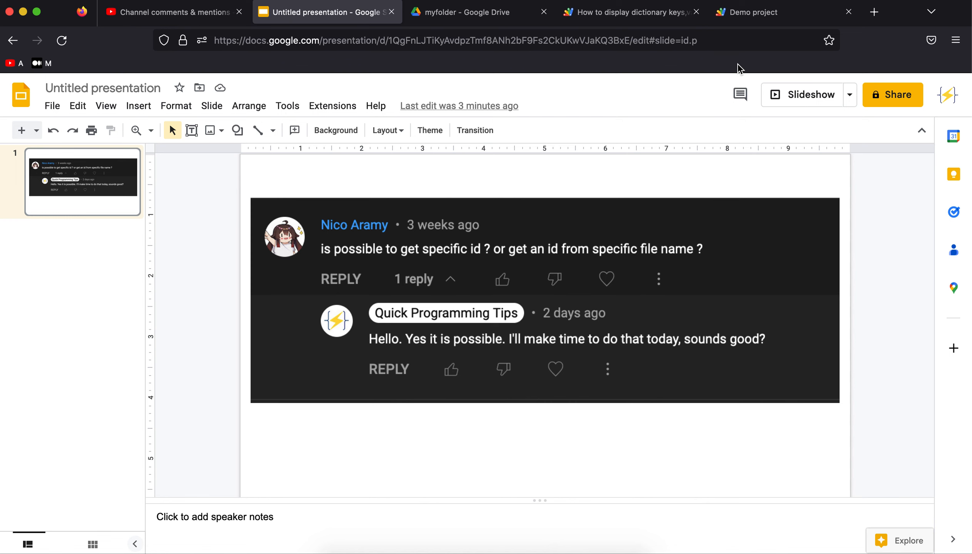
Bring up the myfolder Drive tab showing the single image food.jpg.
left_click(461, 12)
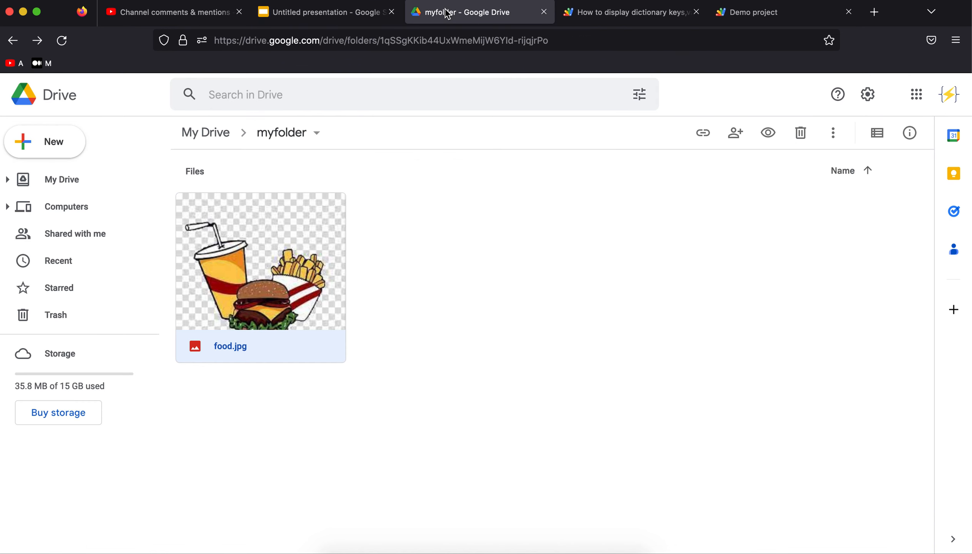
mouse_move(338, 361)
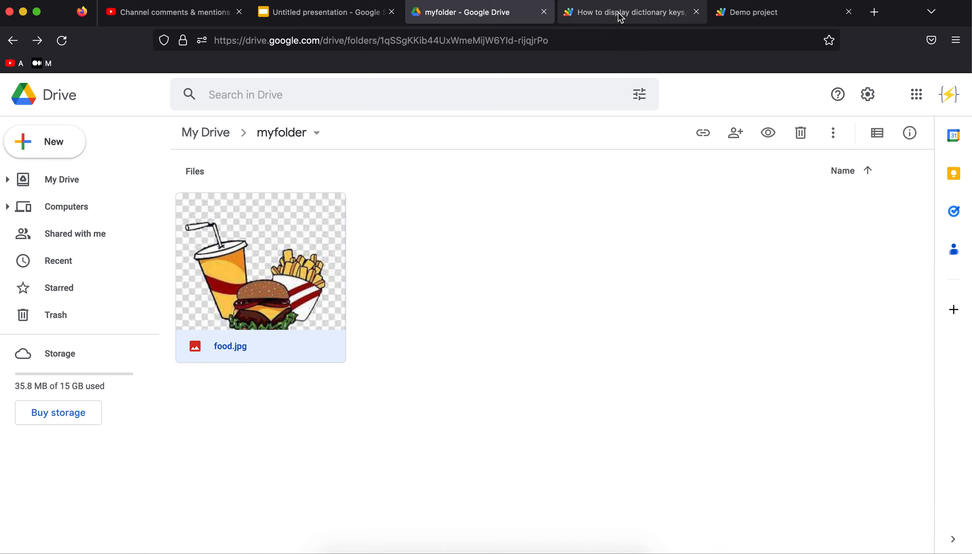
Inspect getAllIDs in Code.gs, highlighting the 'food.jpg' search name and the files variable.
left_click(626, 12)
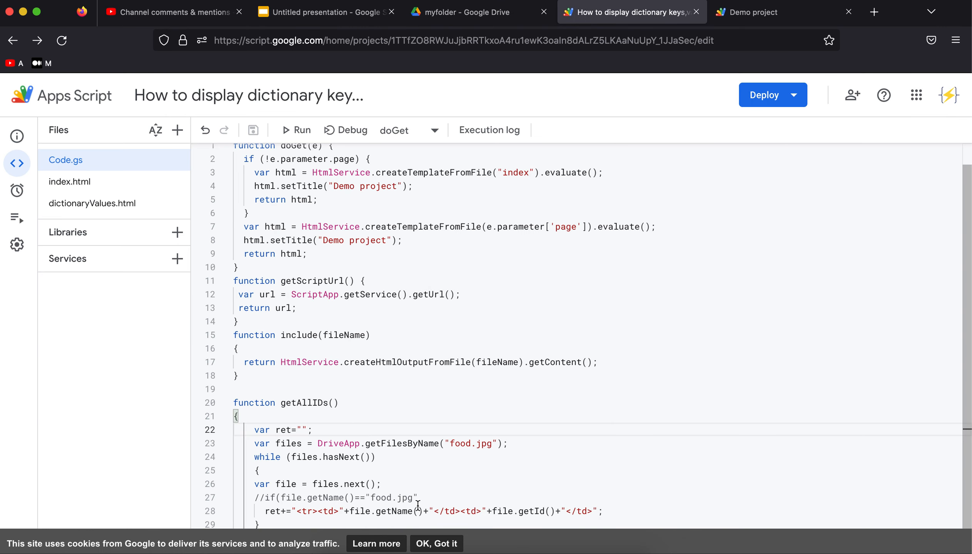
left_click(436, 544)
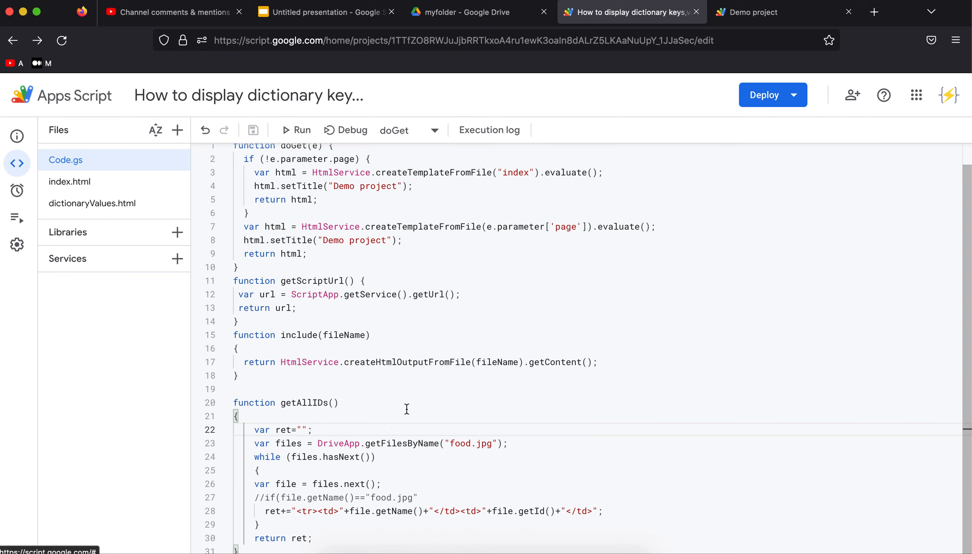
mouse_move(448, 441)
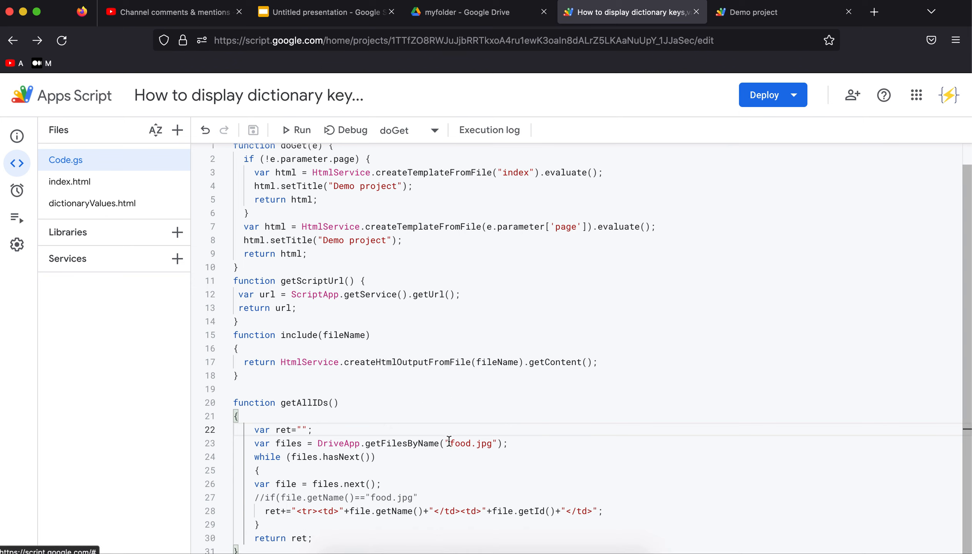
double_click(471, 443)
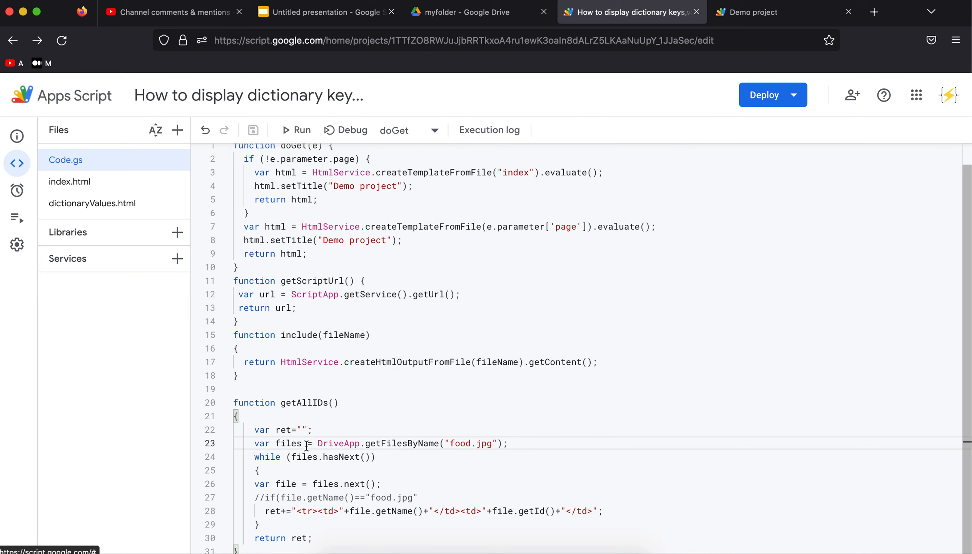
double_click(288, 444)
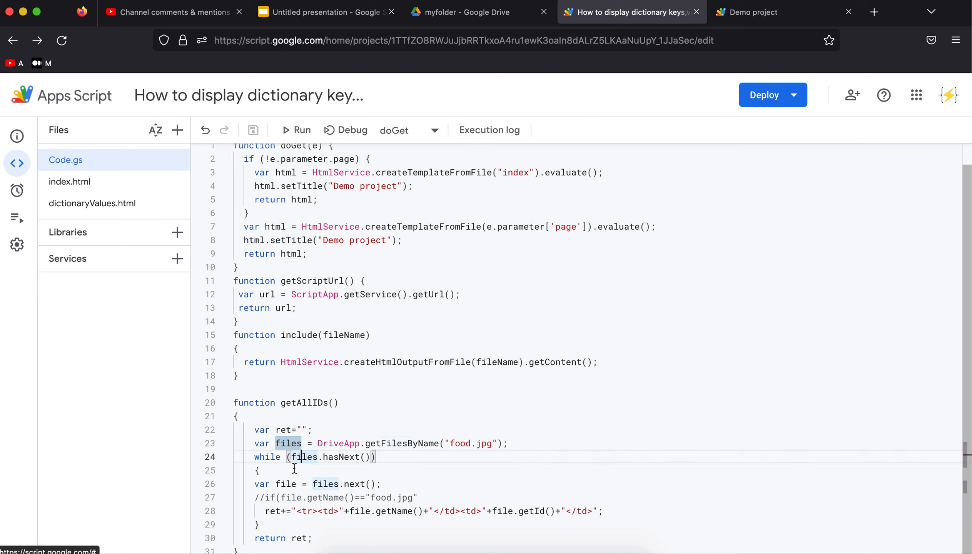
mouse_move(289, 505)
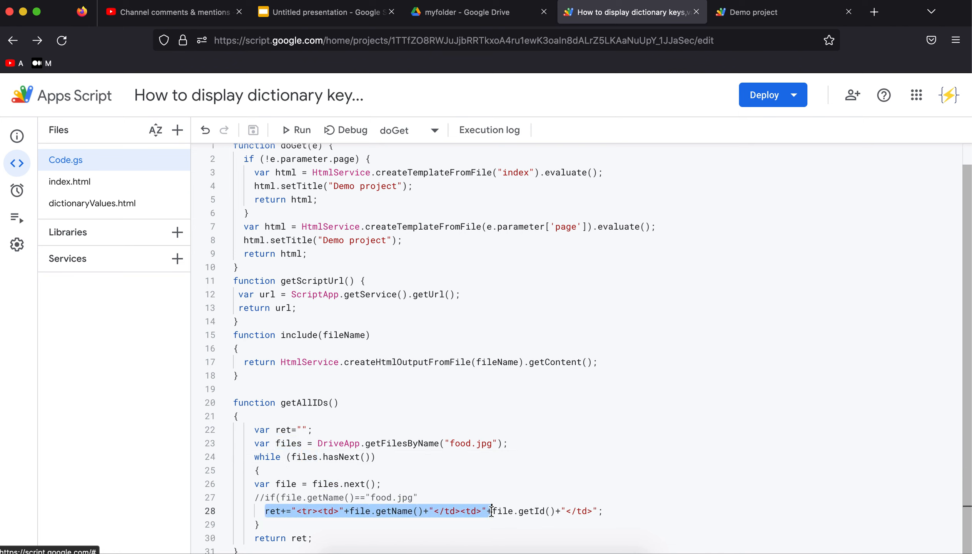
left_click(366, 524)
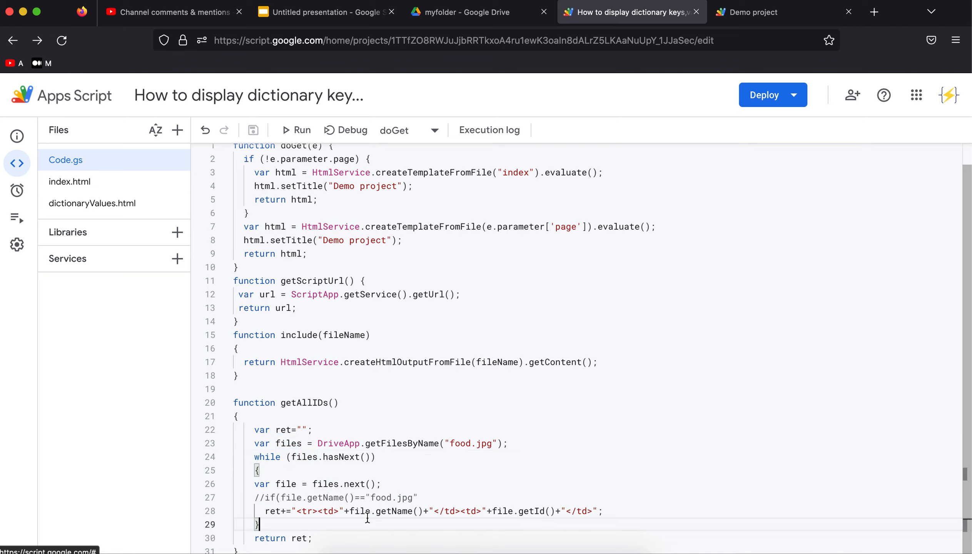
Review index.html's 'target' output element, then view the running Demo web app table.
left_click(69, 182)
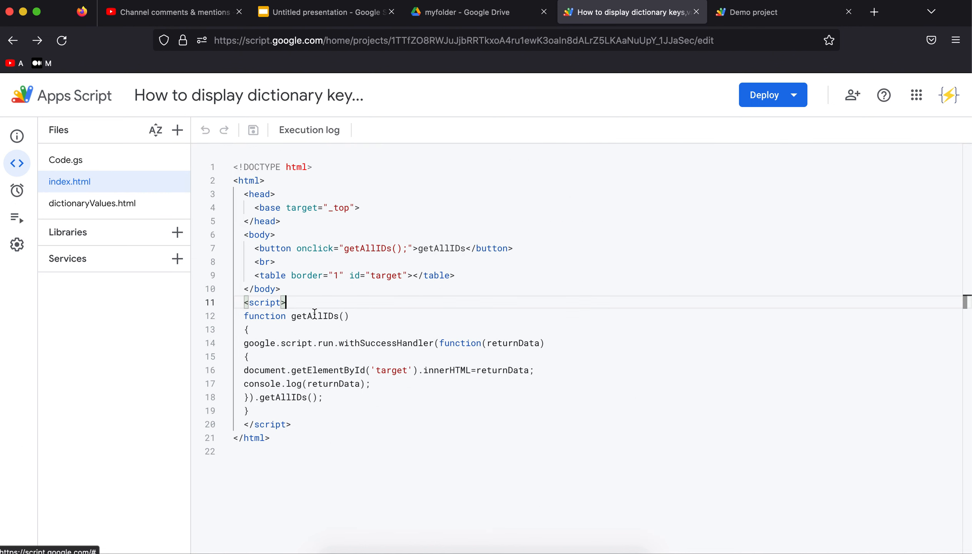
mouse_move(390, 360)
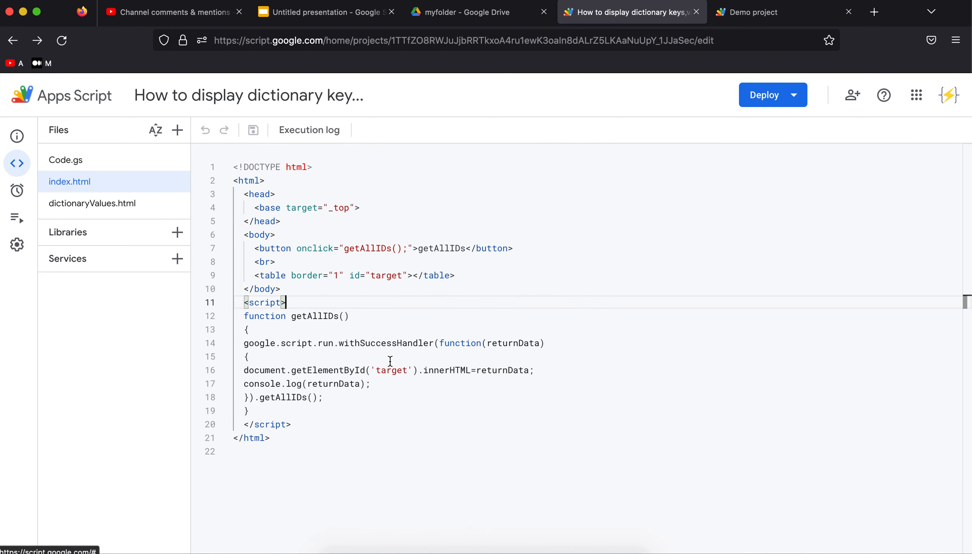
double_click(391, 370)
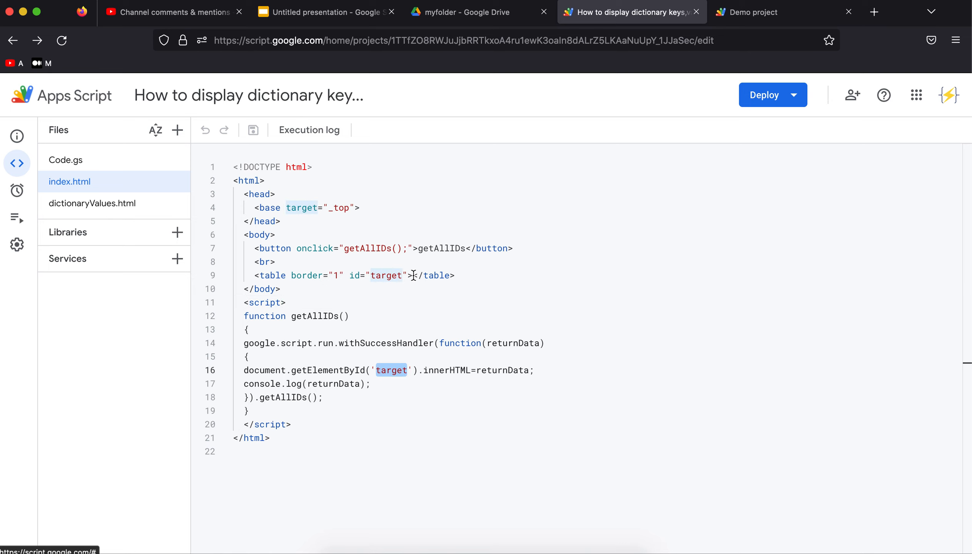
left_click(746, 12)
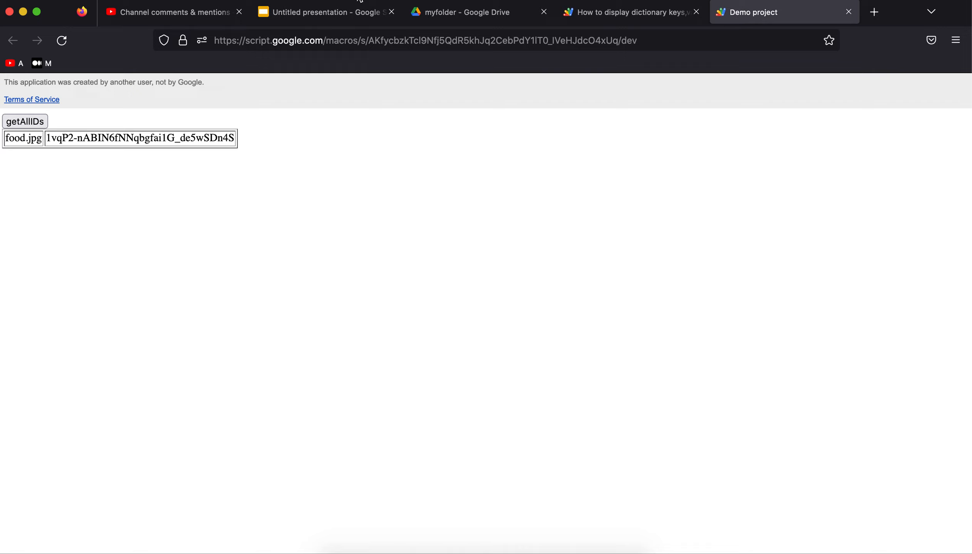
Highlight food.jpg's file ID in the web app table and preview food.jpg in Drive.
left_click(52, 138)
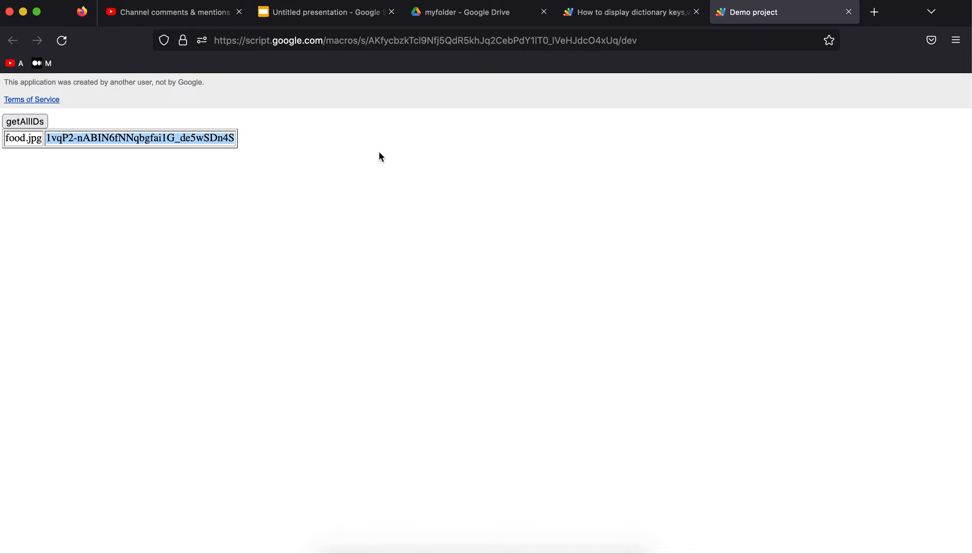
left_click(462, 12)
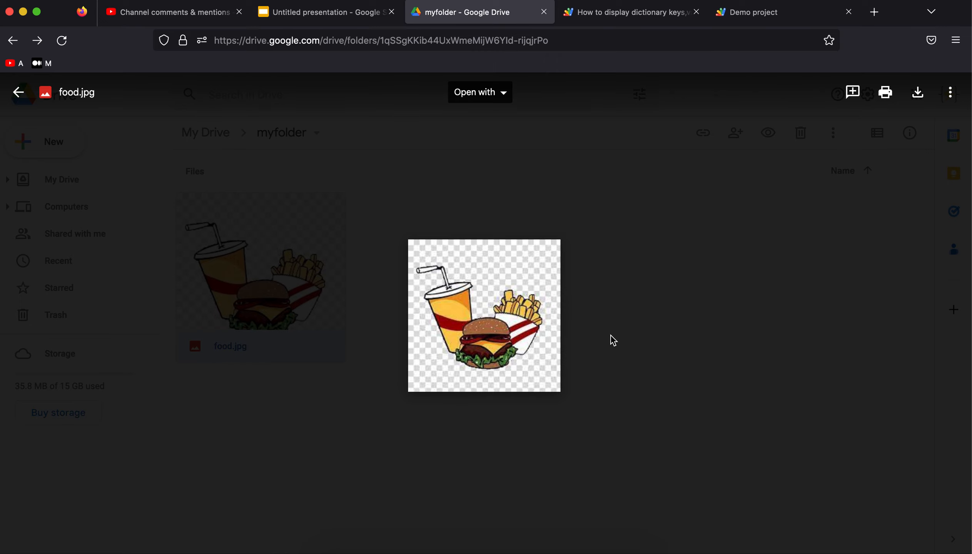
Open food.jpg in a new window and check its address for the file ID.
left_click(950, 92)
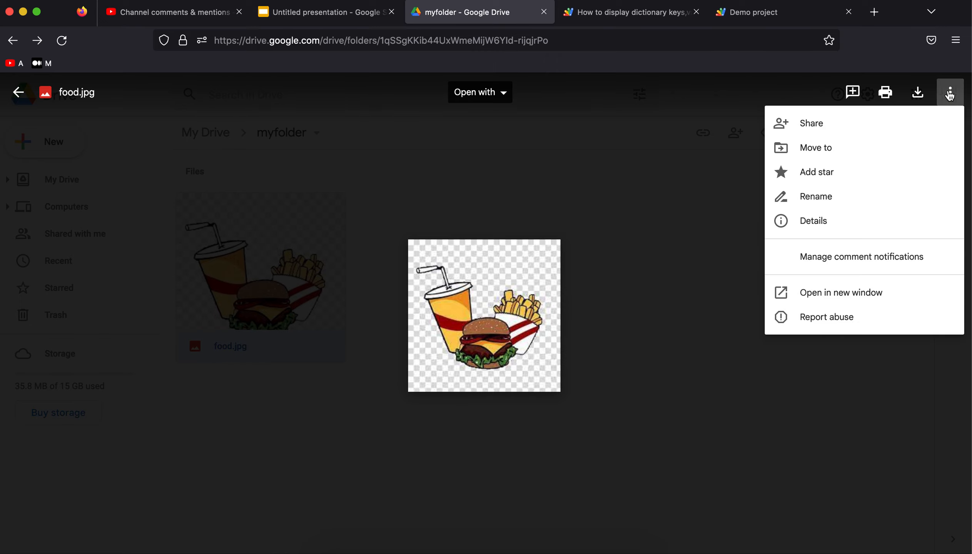
left_click(841, 292)
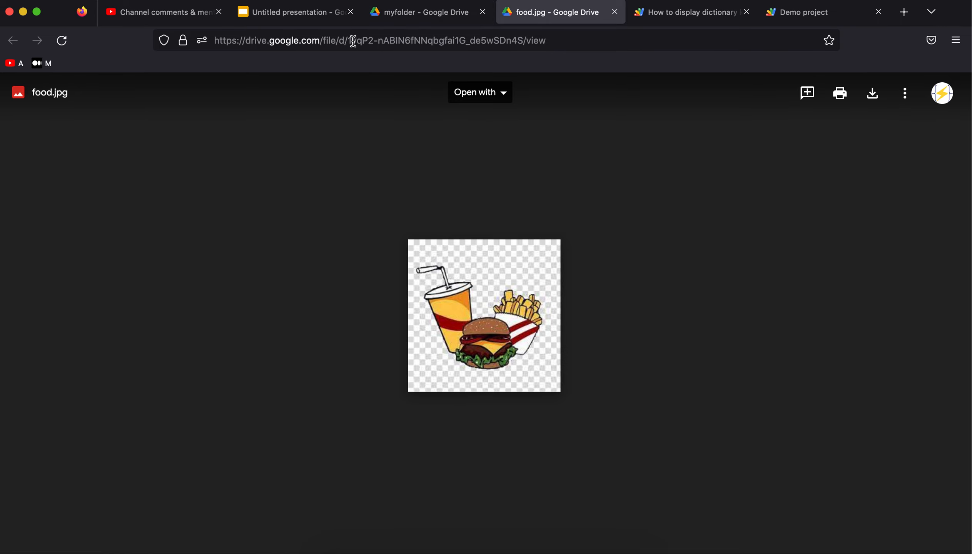
left_click(372, 40)
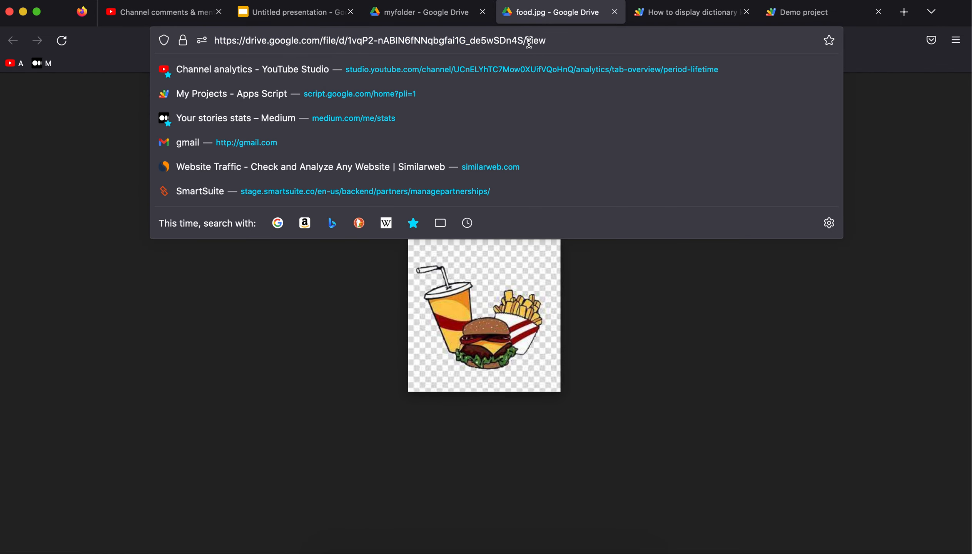
left_click(690, 12)
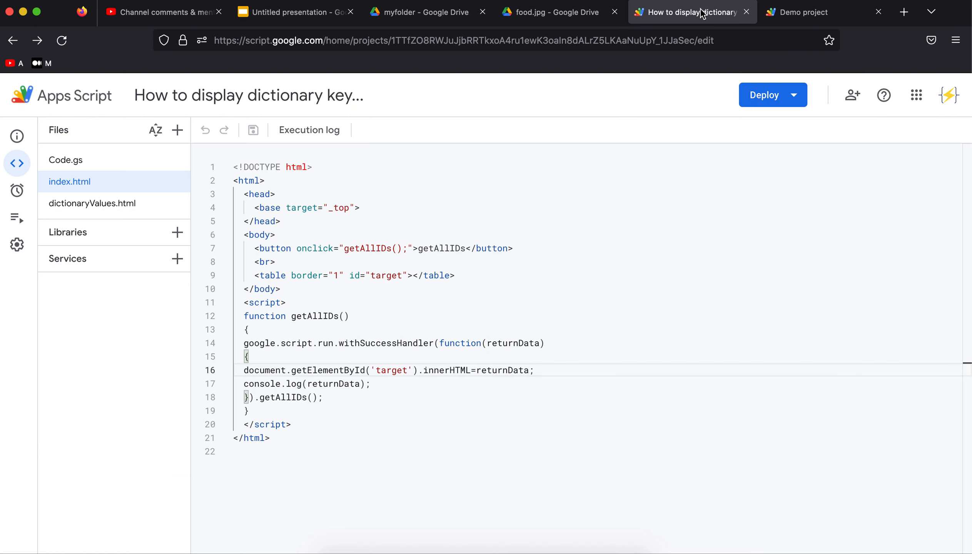
Return to the Demo web app table listing food.jpg with its matching file ID.
left_click(800, 12)
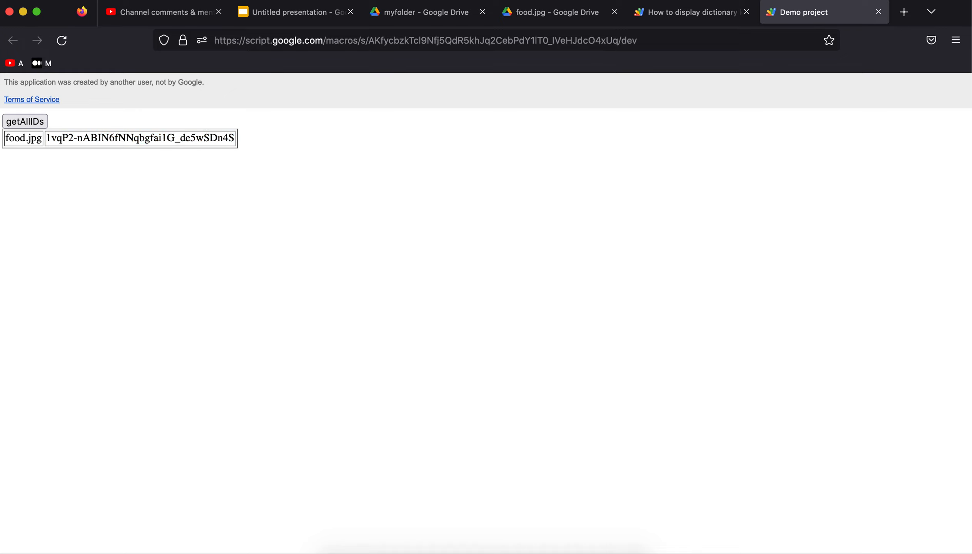
mouse_move(409, 190)
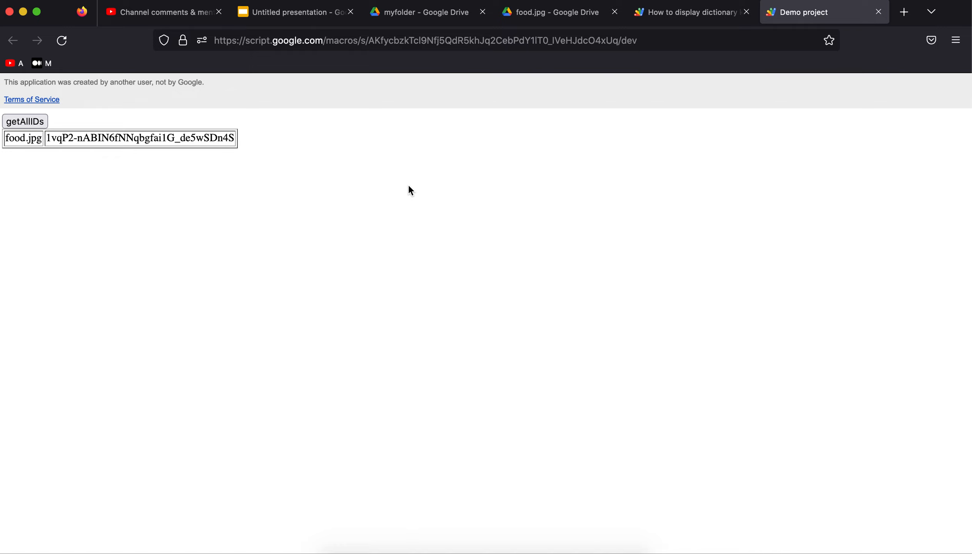